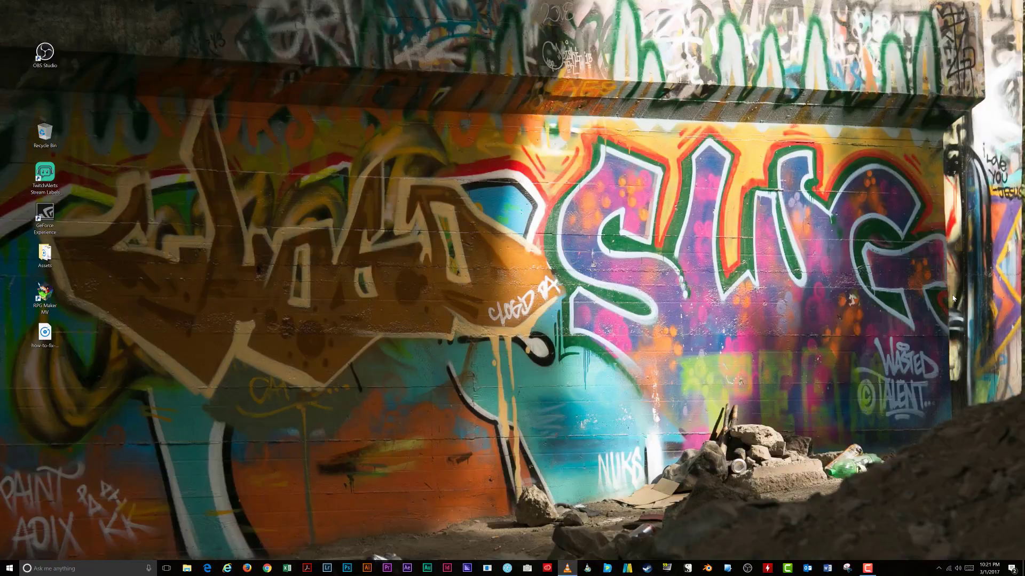
{"action": "mouse_move", "coordinate": [522, 517]}
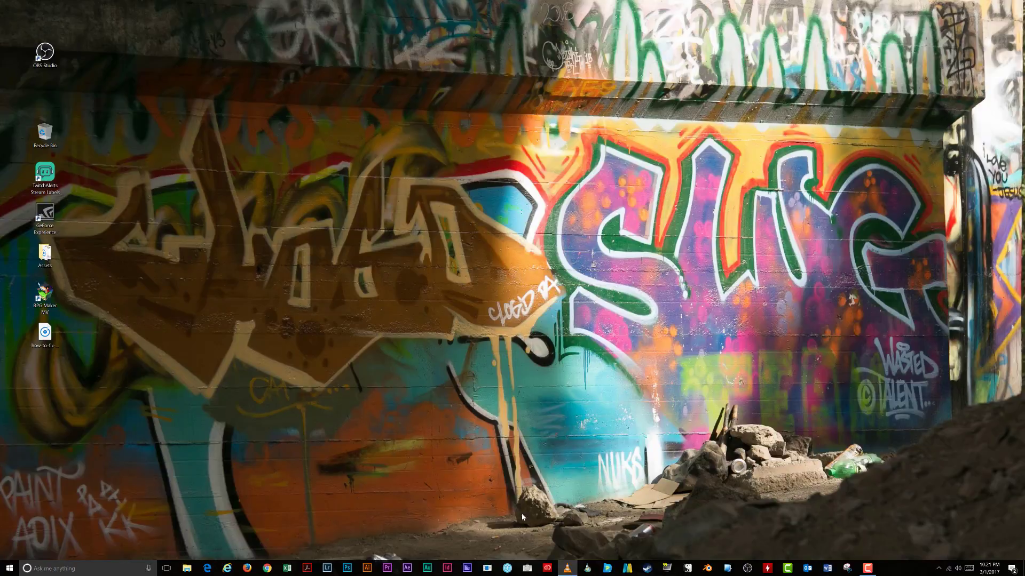
{"action": "mouse_move", "coordinate": [43, 539]}
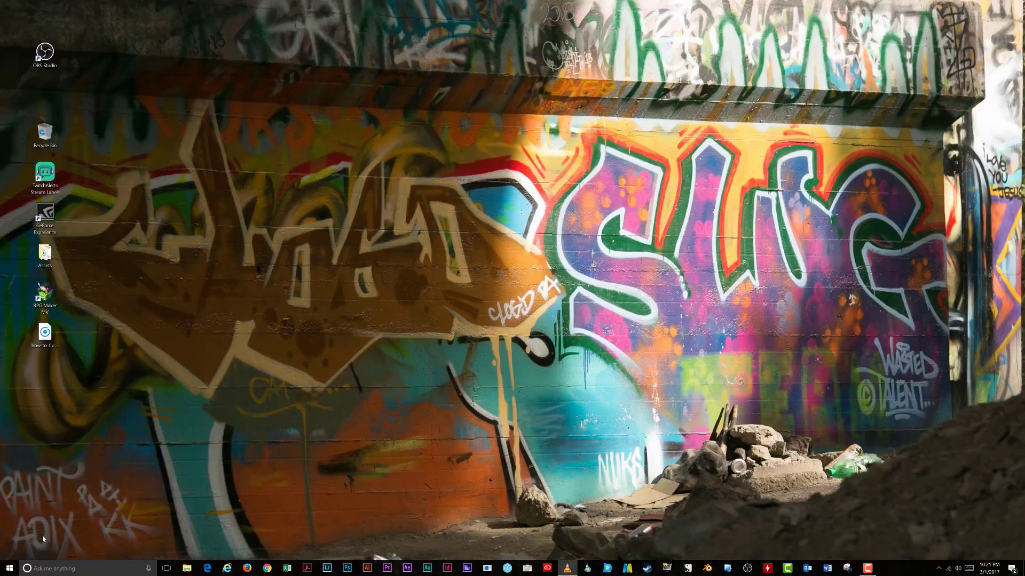
{"action": "mouse_move", "coordinate": [269, 451]}
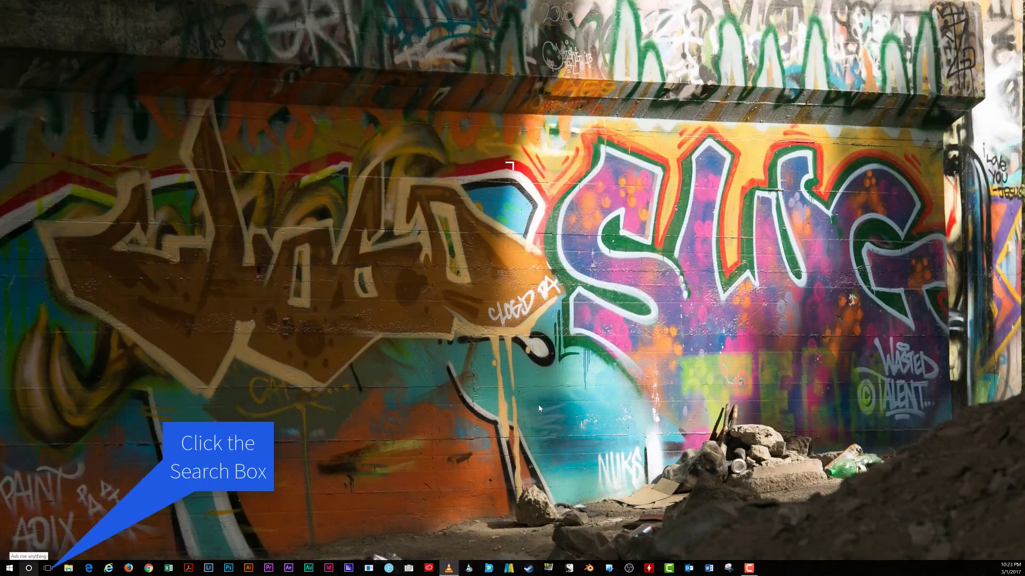
Search for 'displa' from the taskbar and open the Display settings result
{"action": "left_click", "coordinate": [30, 568]}
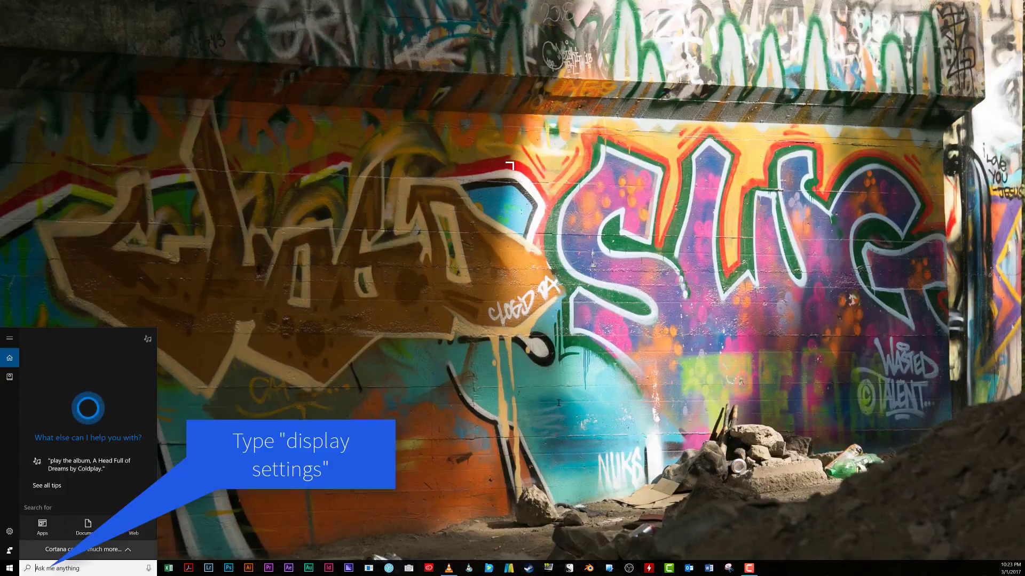
{"action": "type", "text": "display"}
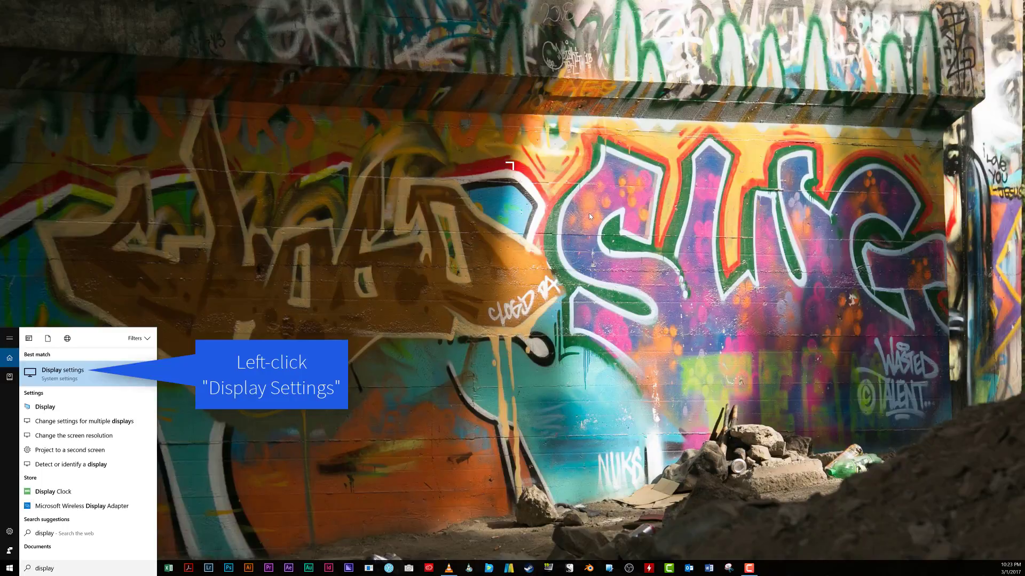
{"action": "left_click", "coordinate": [63, 370]}
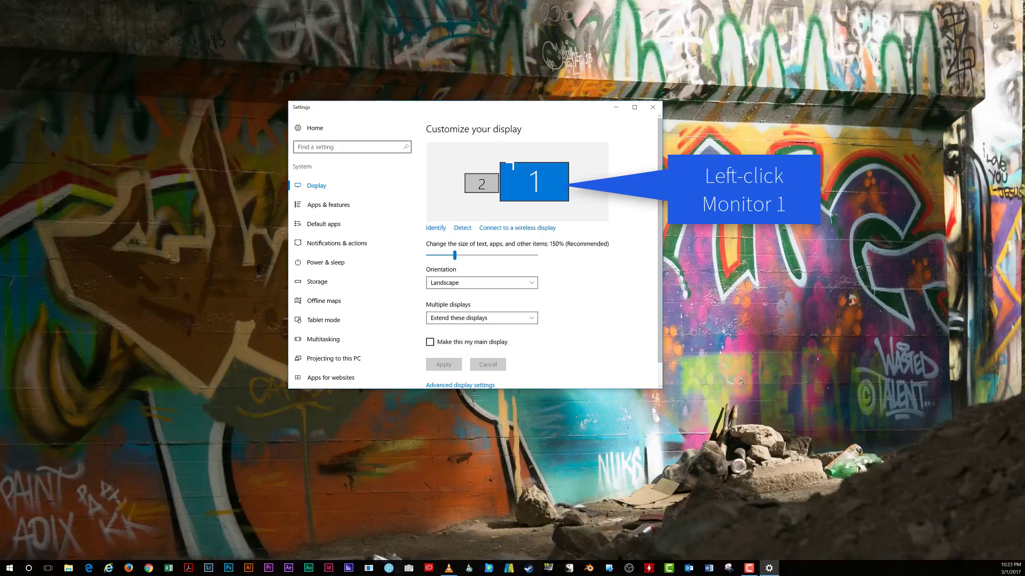
Drag monitor 1 to the left of monitor 2 in the display arrangement
{"action": "left_click", "coordinate": [534, 181]}
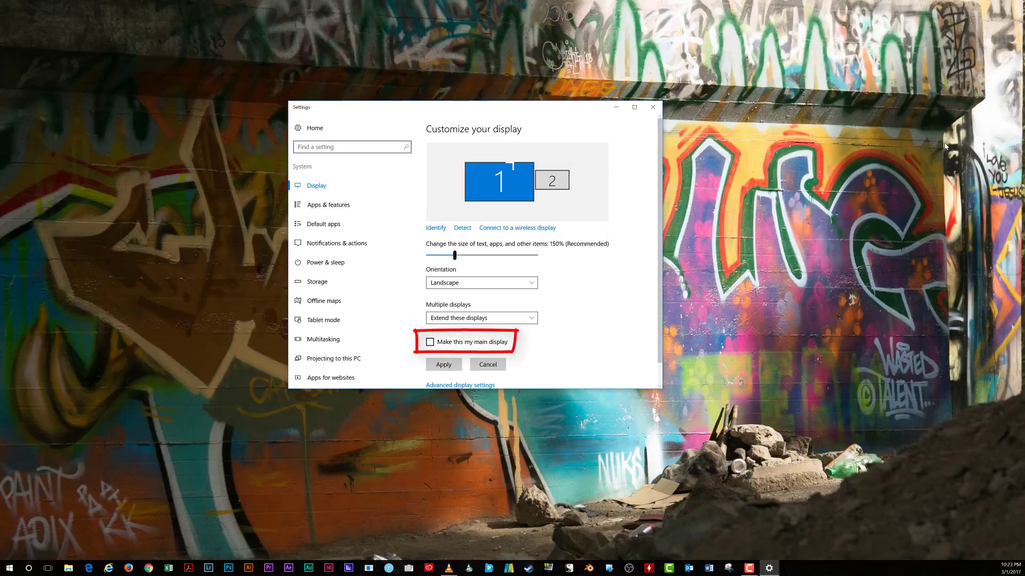
Make monitor 1 the main display and close the Settings window
{"action": "left_click", "coordinate": [430, 341]}
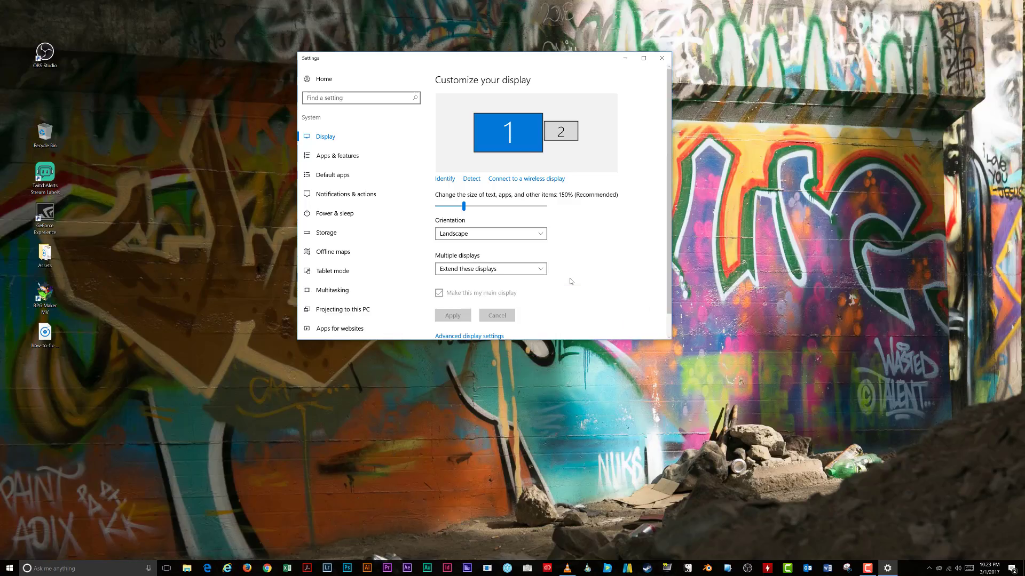
{"action": "mouse_move", "coordinate": [490, 379]}
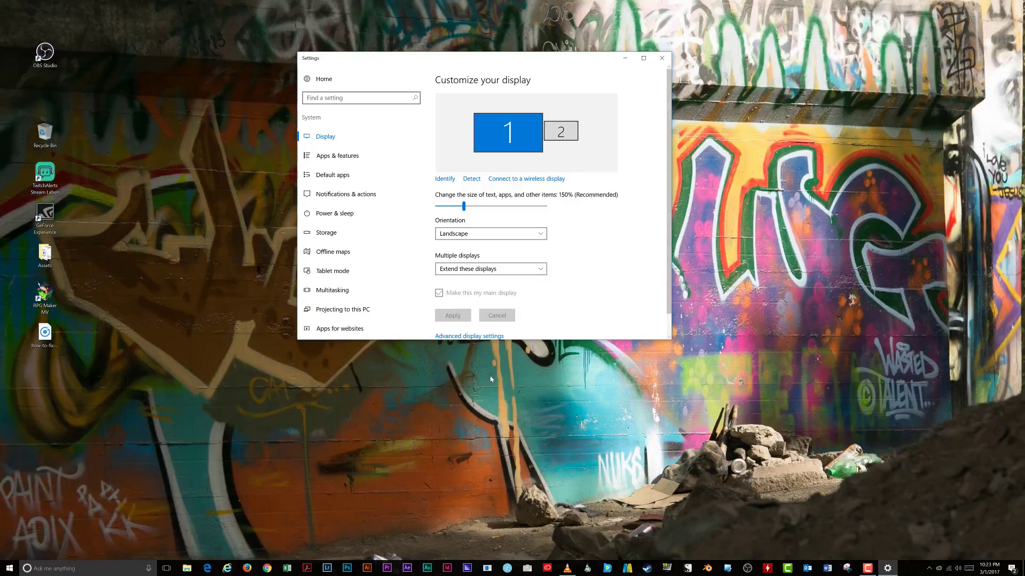
{"action": "left_click", "coordinate": [660, 58]}
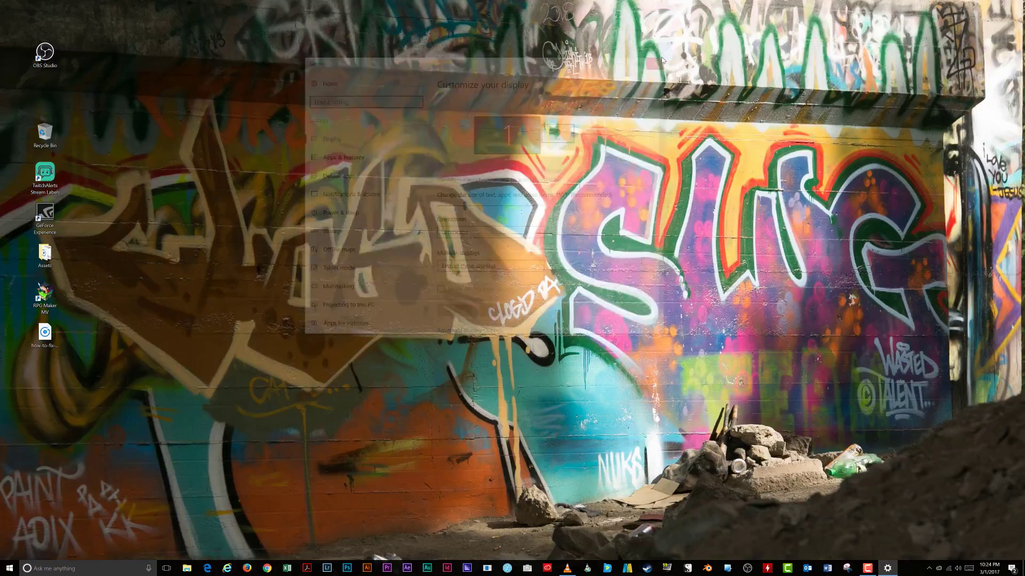